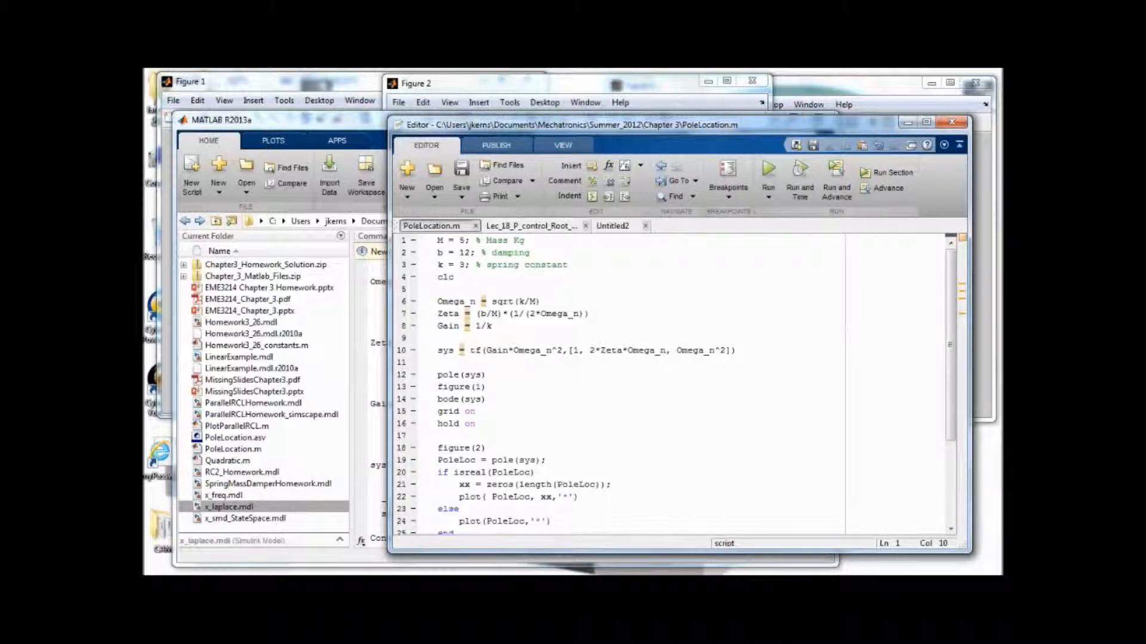
Review the parameter definitions in PoleLocation.m, highlighting the damping ratio Zeta.
triple_click(482, 252)
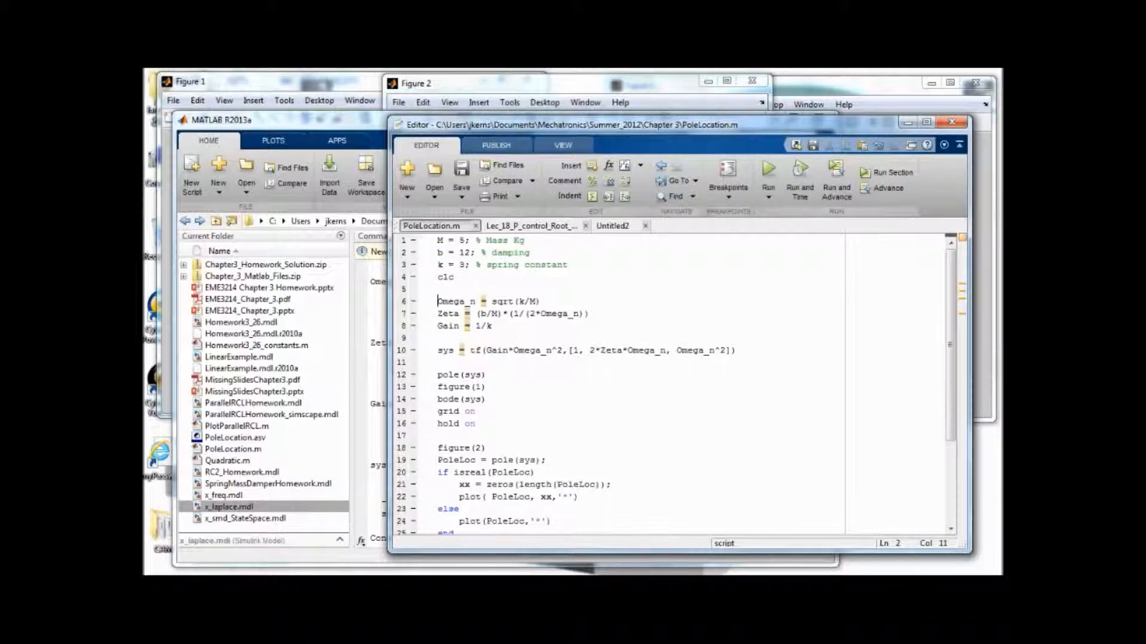
double_click(449, 313)
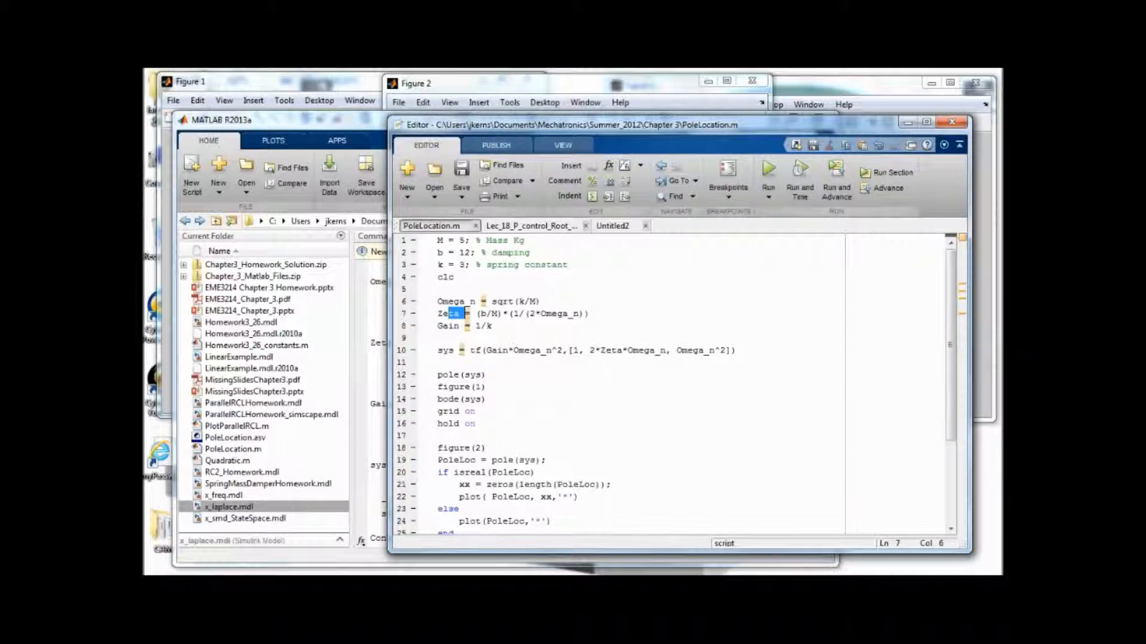
click(456, 325)
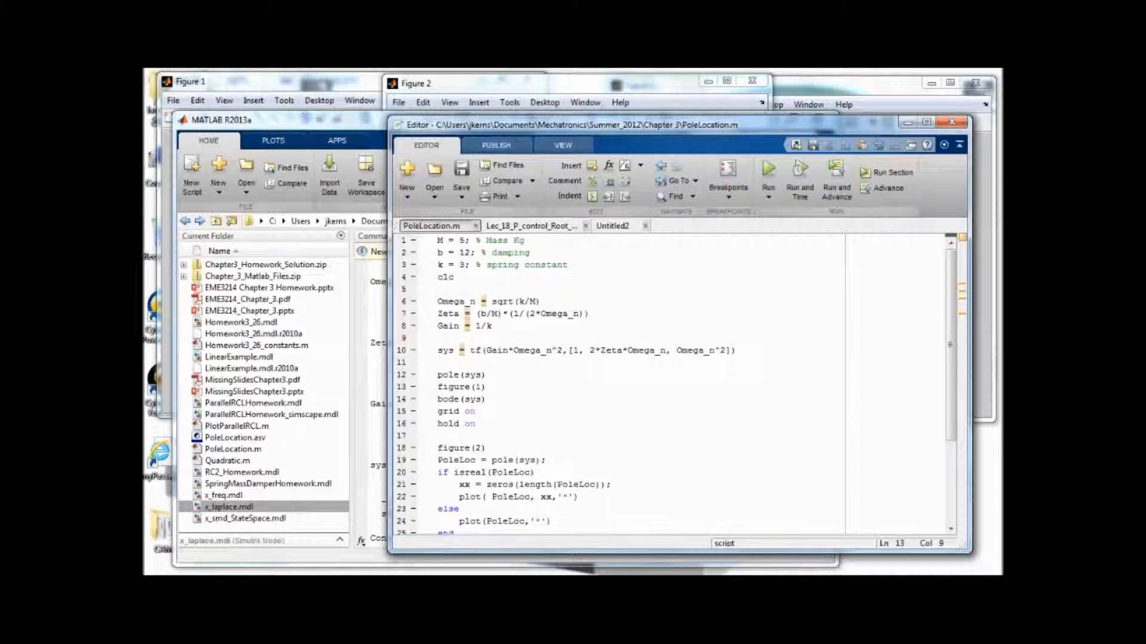
Bring Figure 1 (Bode) and Figure 3 (step response) forward, with poles -2.1165 and -0.2835.
scroll(down, 3)
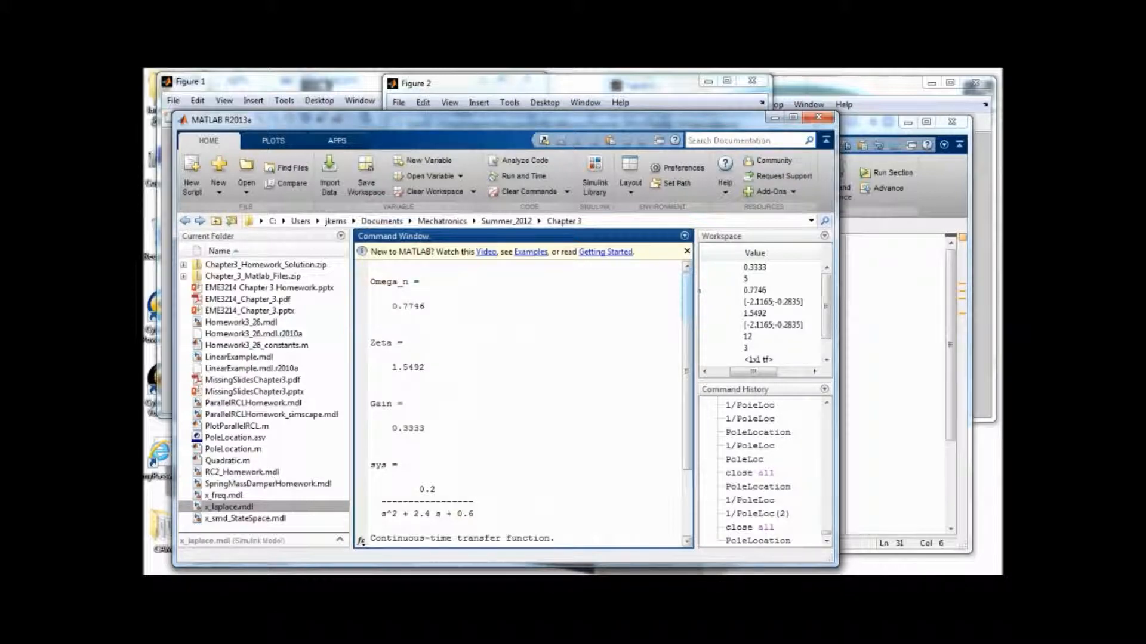
double_click(406, 305)
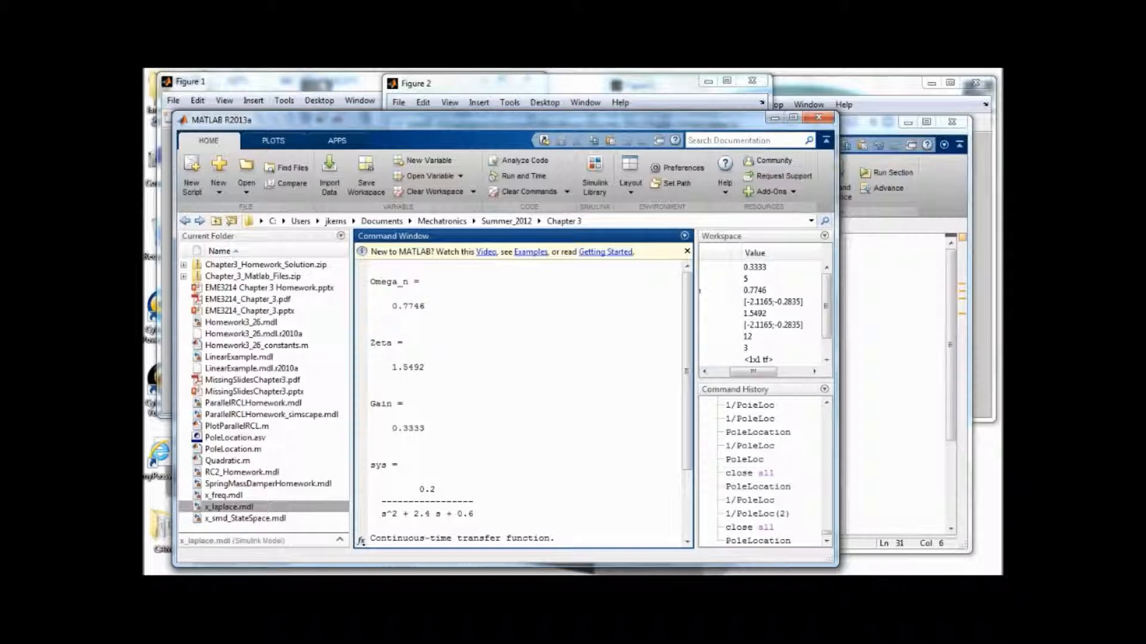
double_click(406, 367)
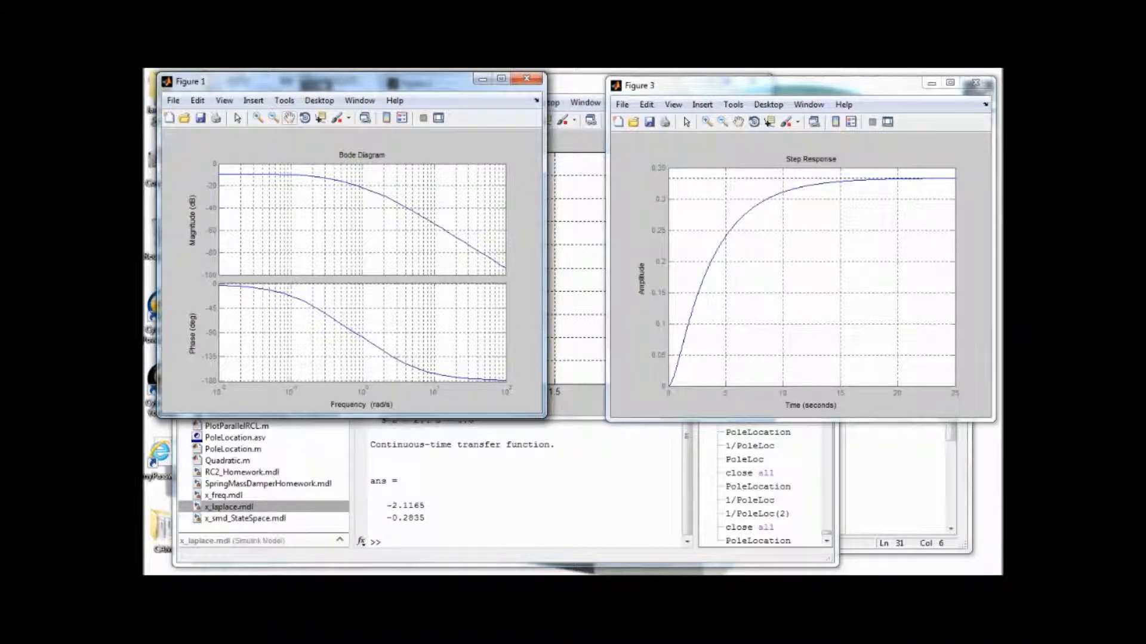
Draw a horizontal low-frequency line and a sloped high-frequency asymptote on the Bode magnitude plot.
click(253, 100)
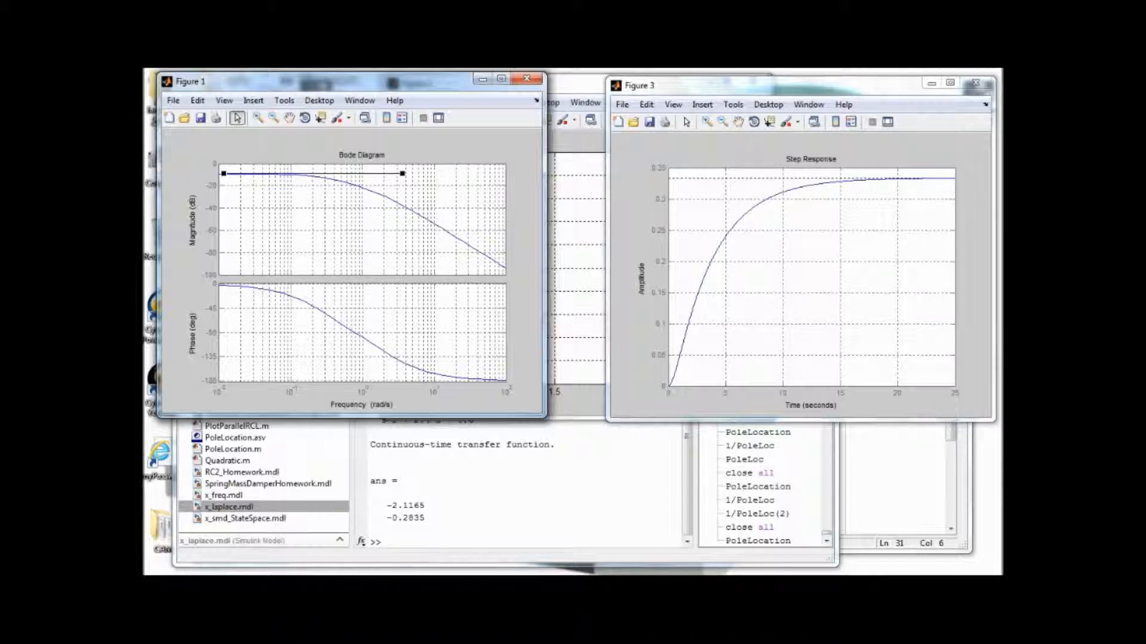
click(252, 100)
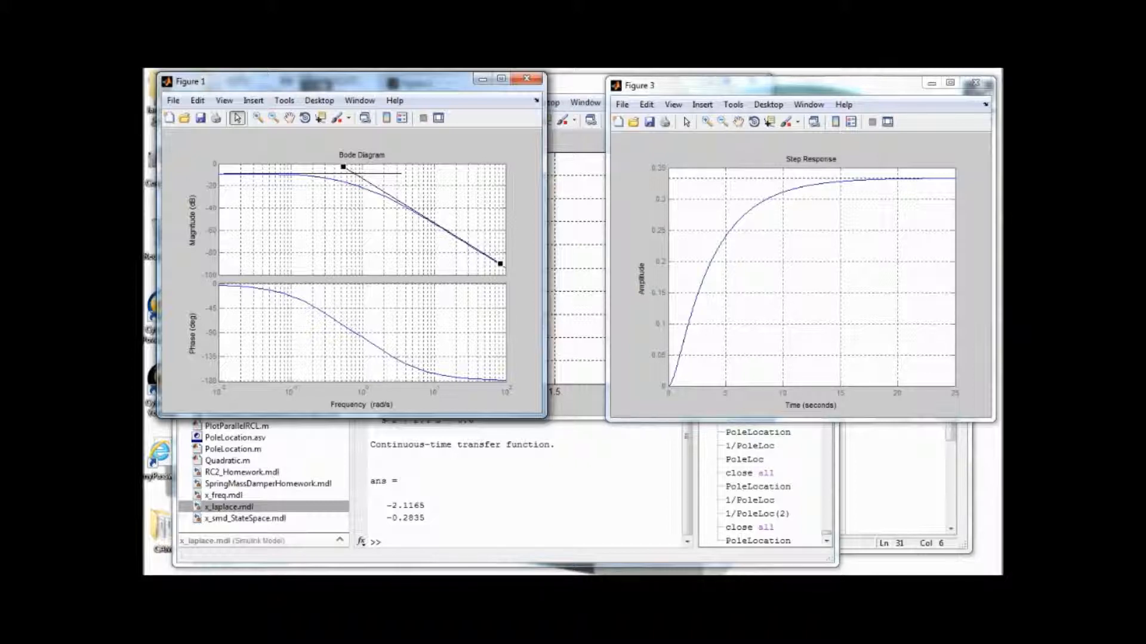
click(354, 219)
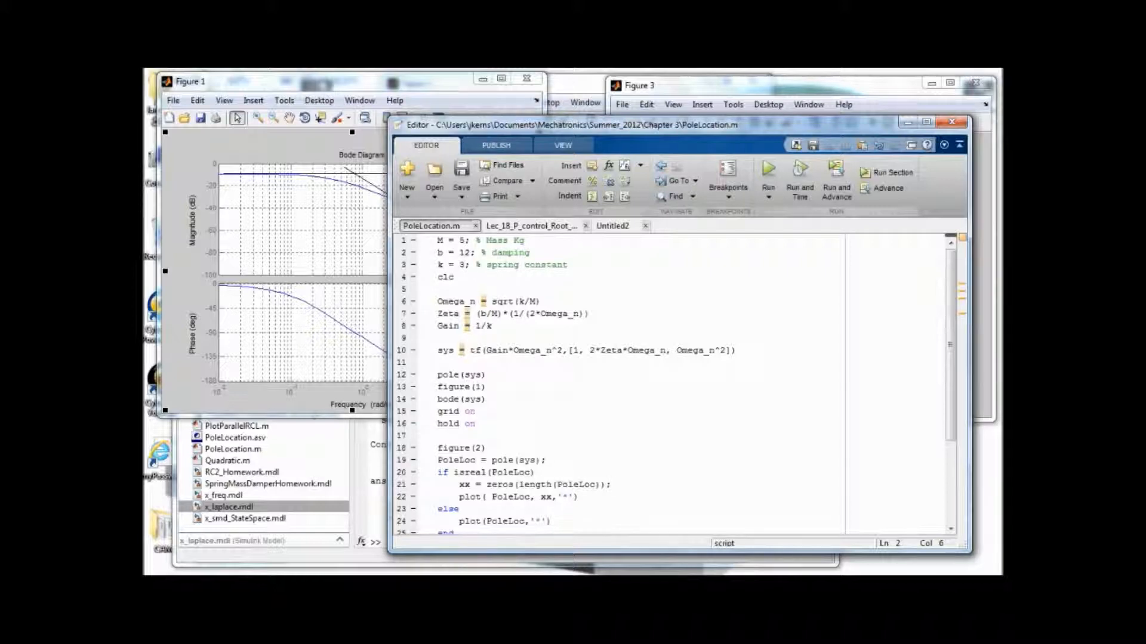
Change damping b from 12 to 9, rerun, and read the new step curve with Data Cursor.
key(BackSpace)
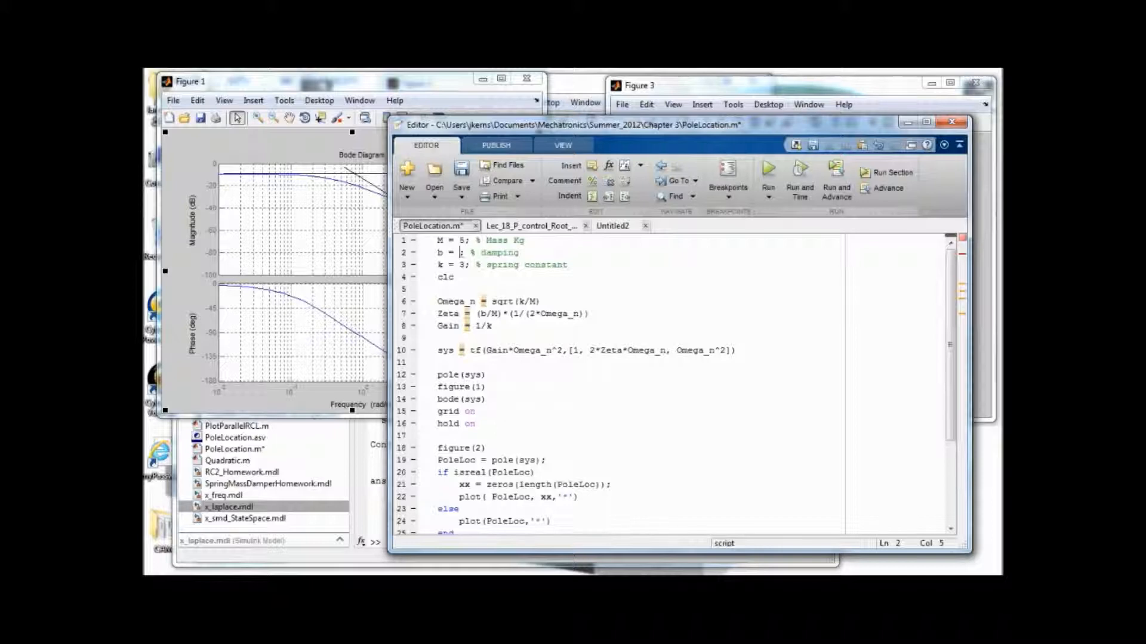
text(9)
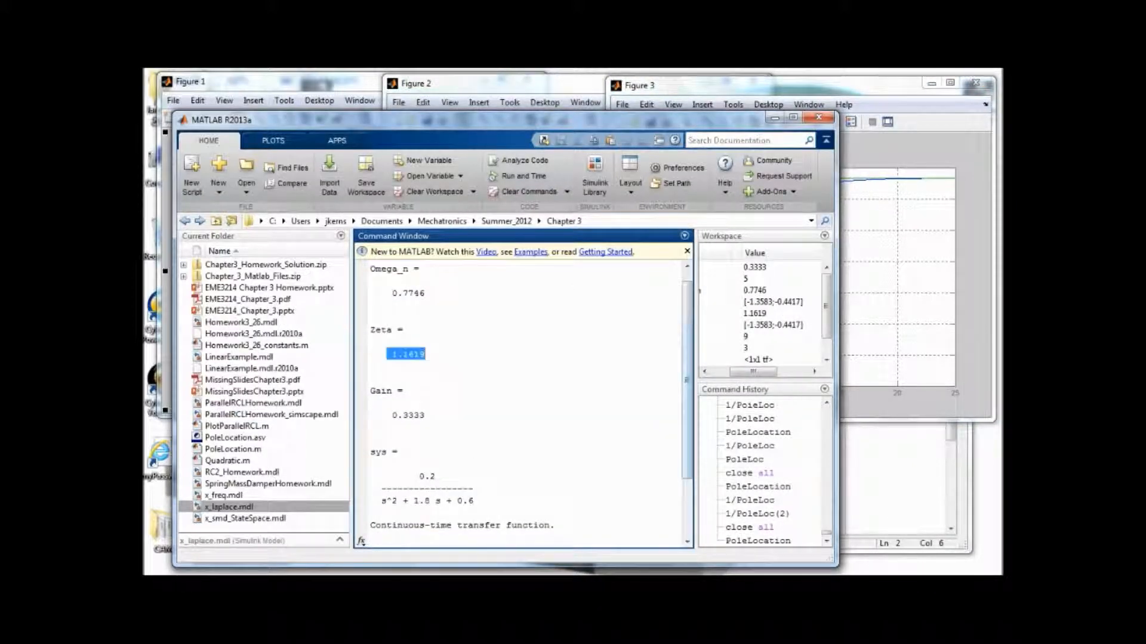
scroll(down, 3)
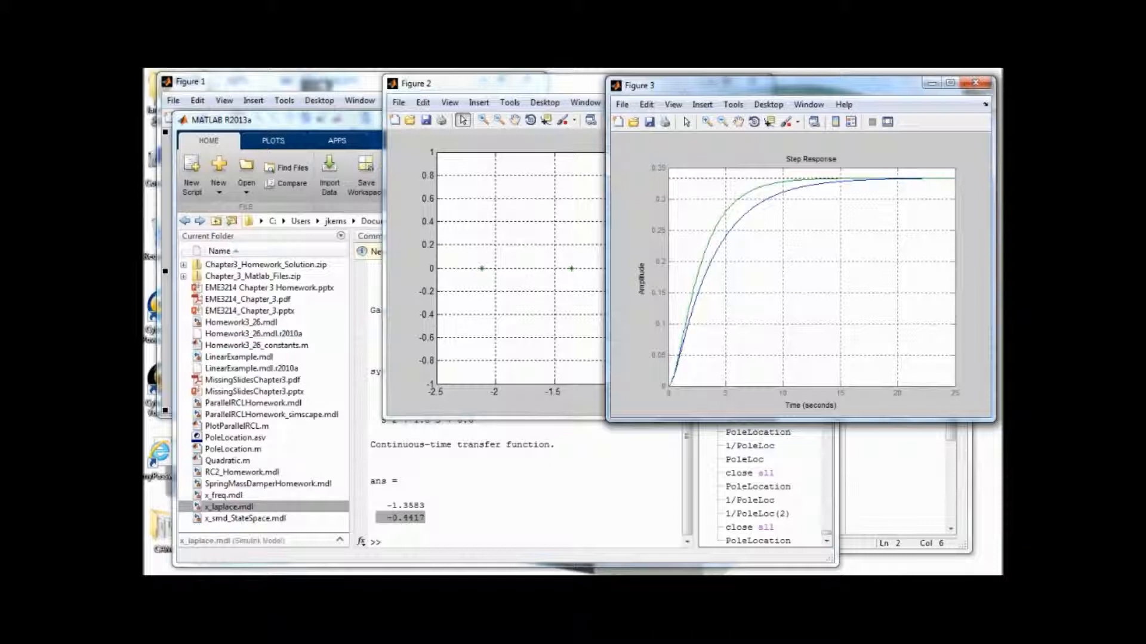
click(731, 206)
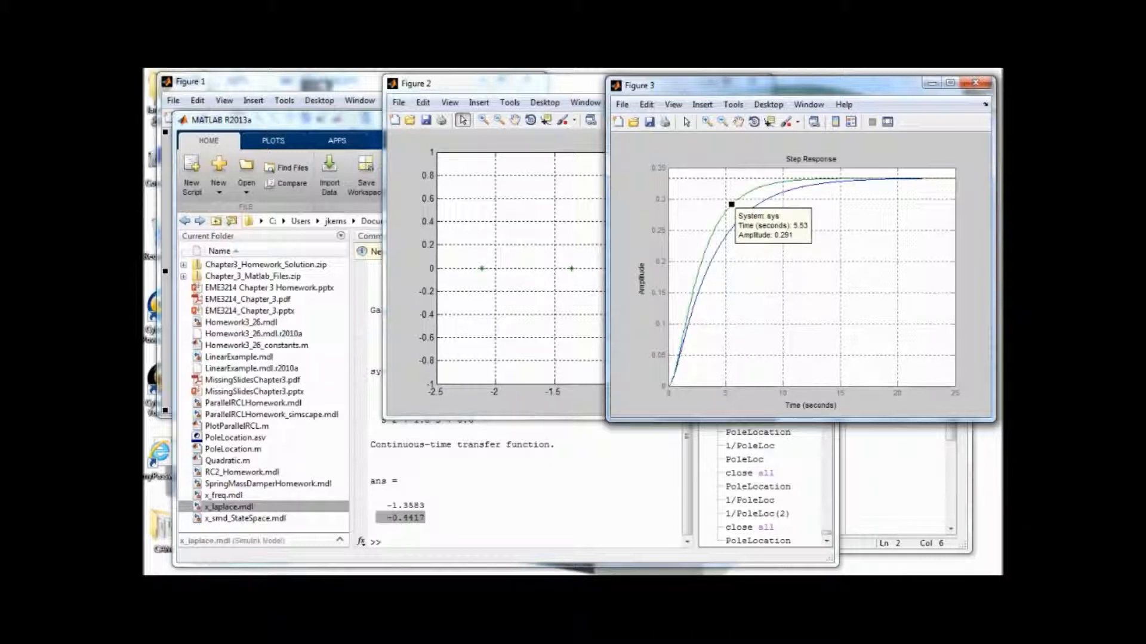
click(713, 230)
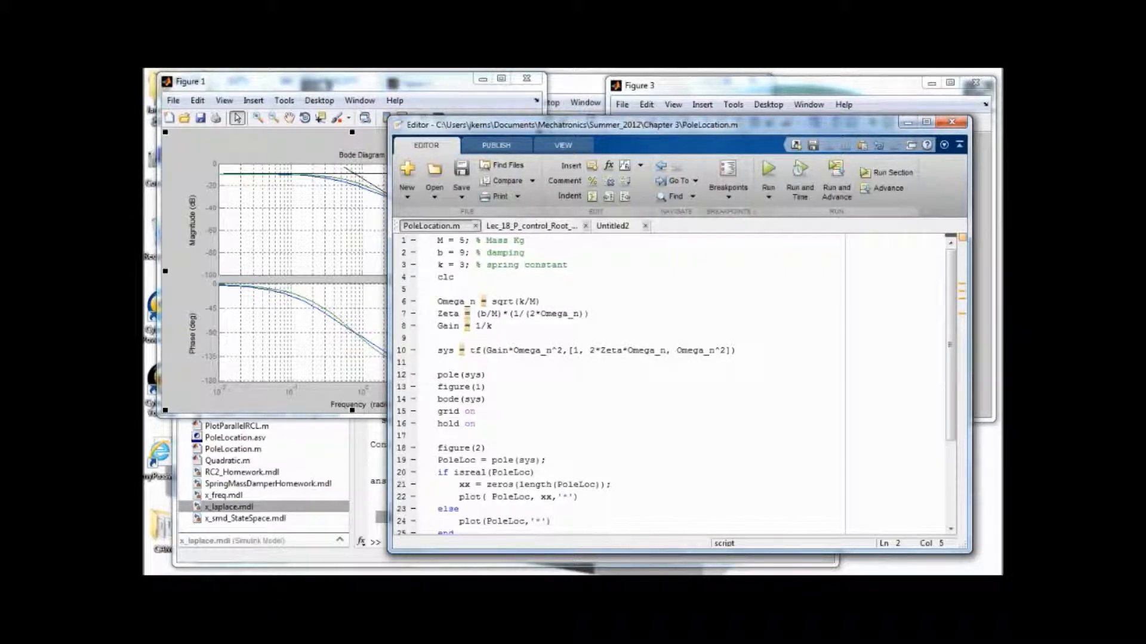
Set damping b to 7.746, rerun, and confirm Zeta is 1.0000.
text(7)
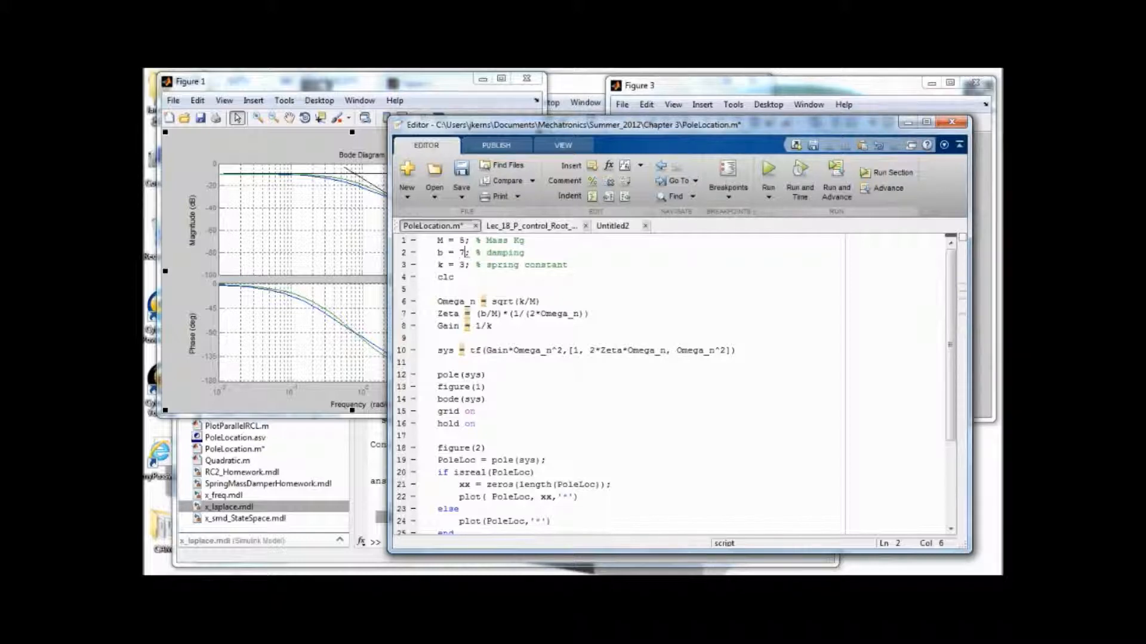
text(.74)
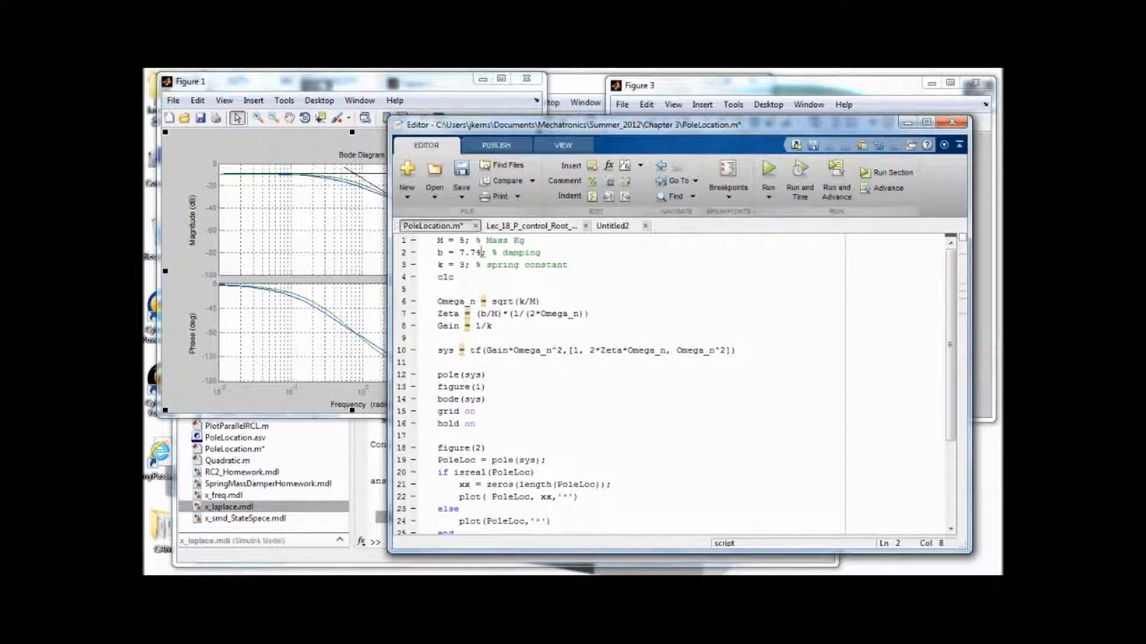
text(6)
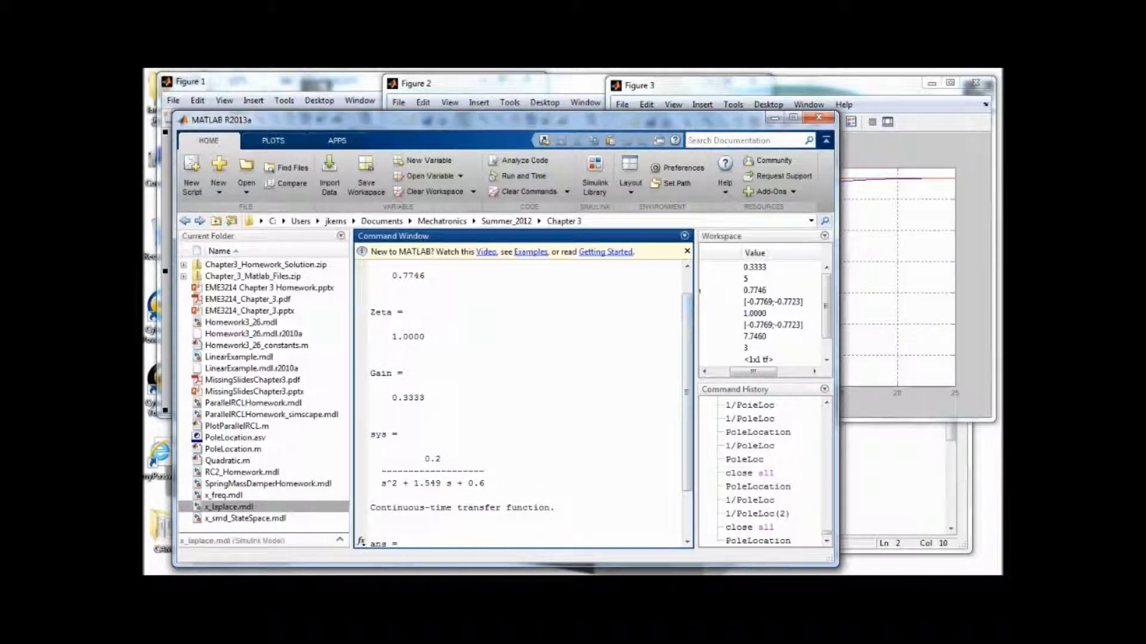
double_click(407, 336)
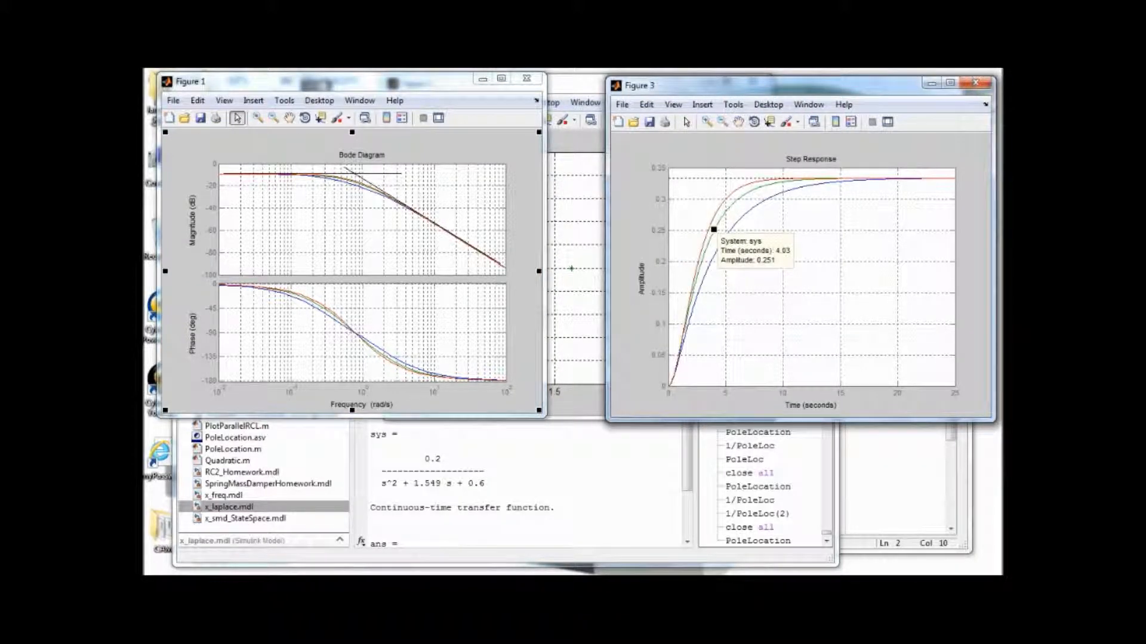
Add a data tip on the critically damped step curve, then delete the data tips.
click(727, 208)
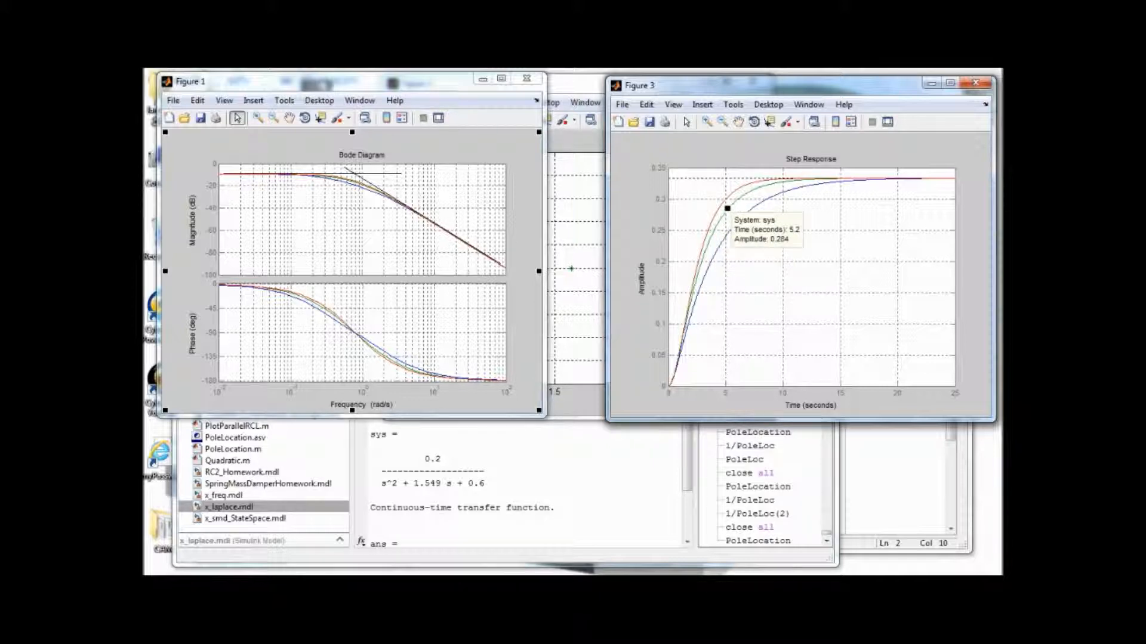
right_click(727, 209)
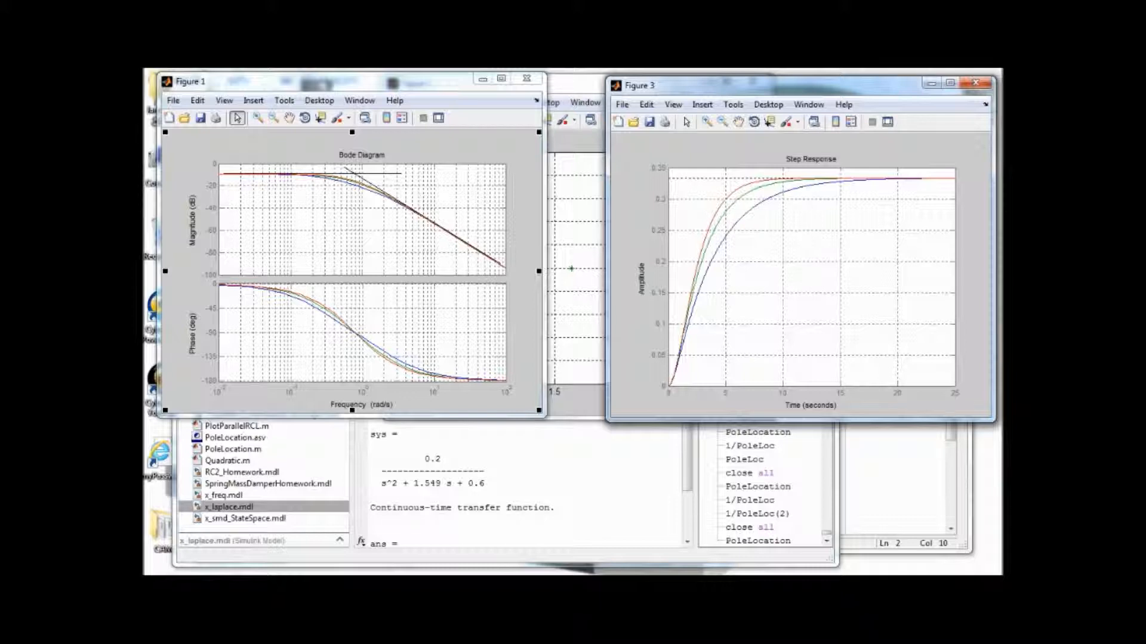
click(722, 199)
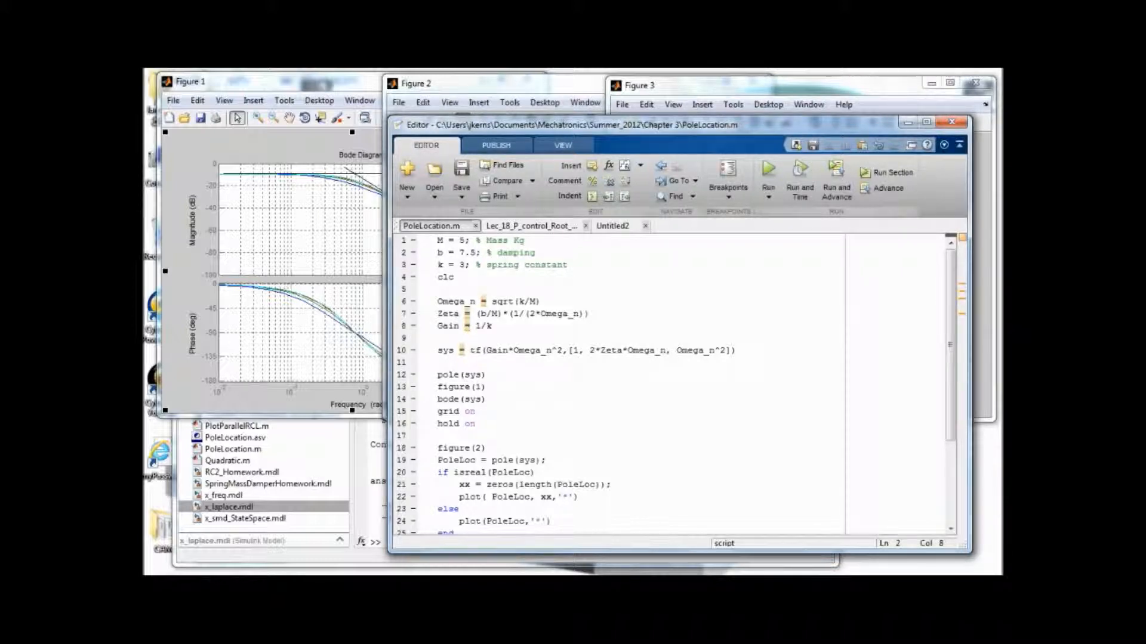
Replace the damping value in PoleLocation.m, entering 5.48.
text(6)
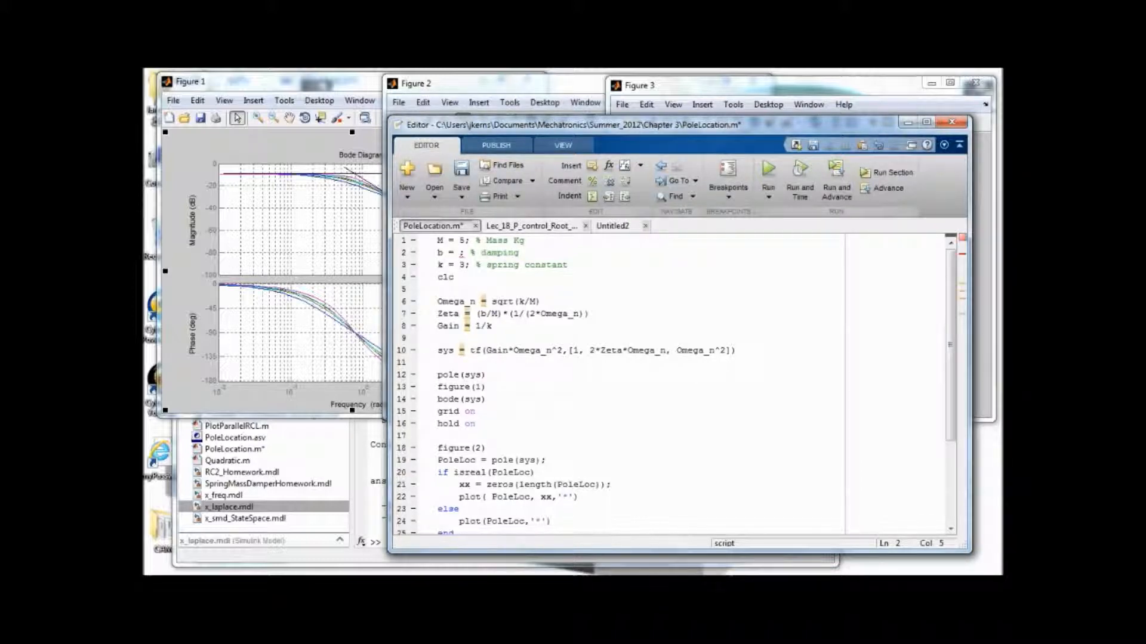
text(5.48)
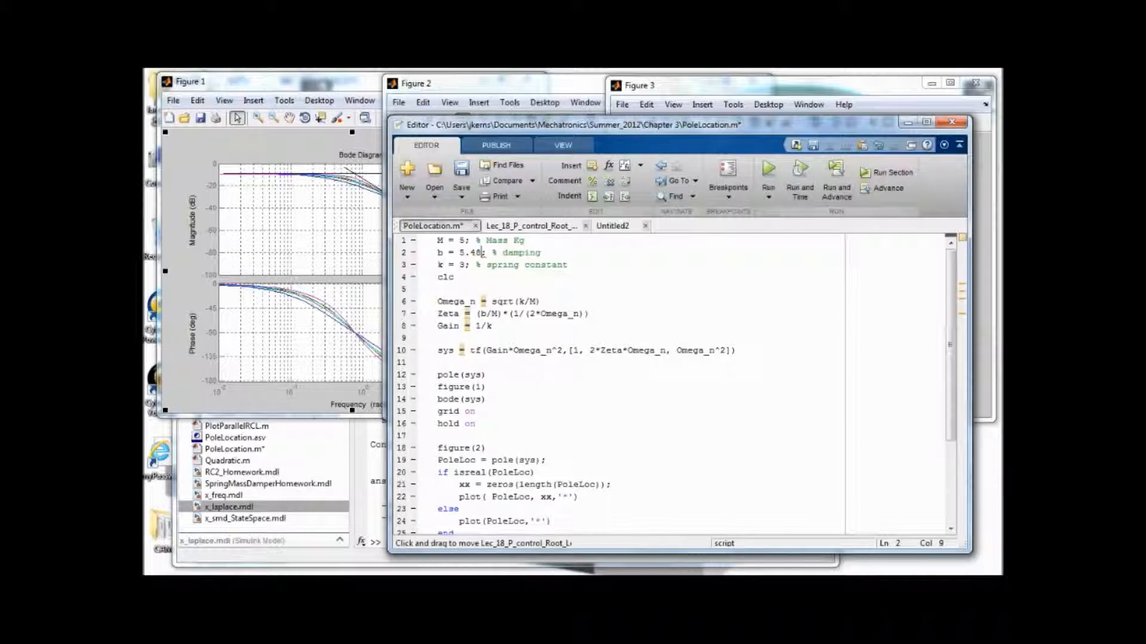
Run PoleLocation.m with damping 5.48 to overlay its curves.
click(767, 179)
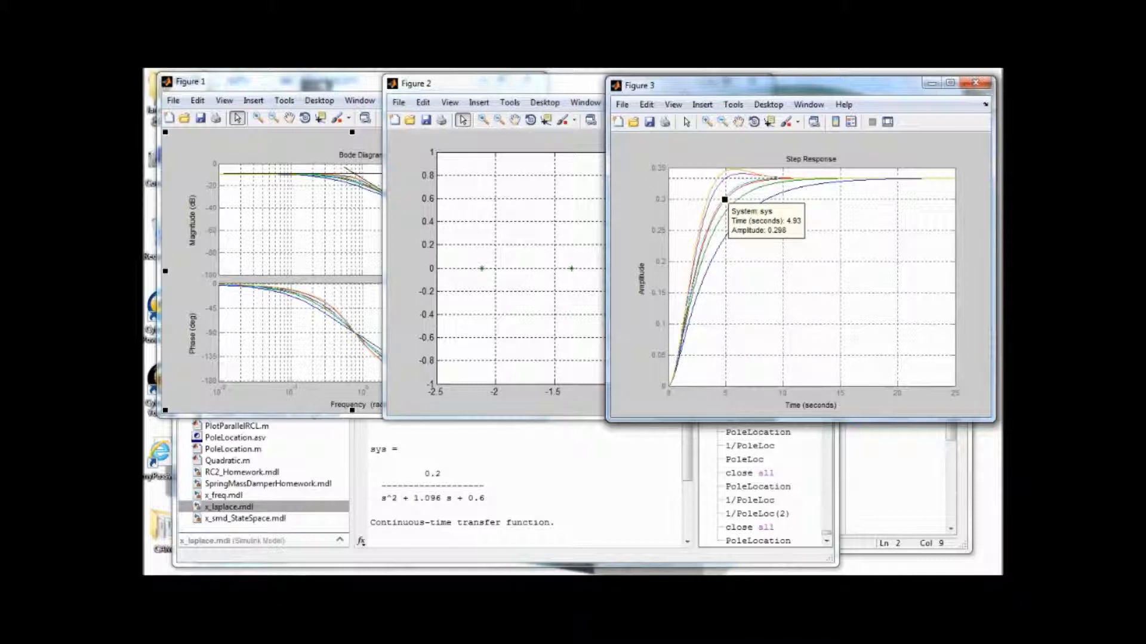
Slide and add data tips on the step response, then remove them via right-click.
right_click(723, 197)
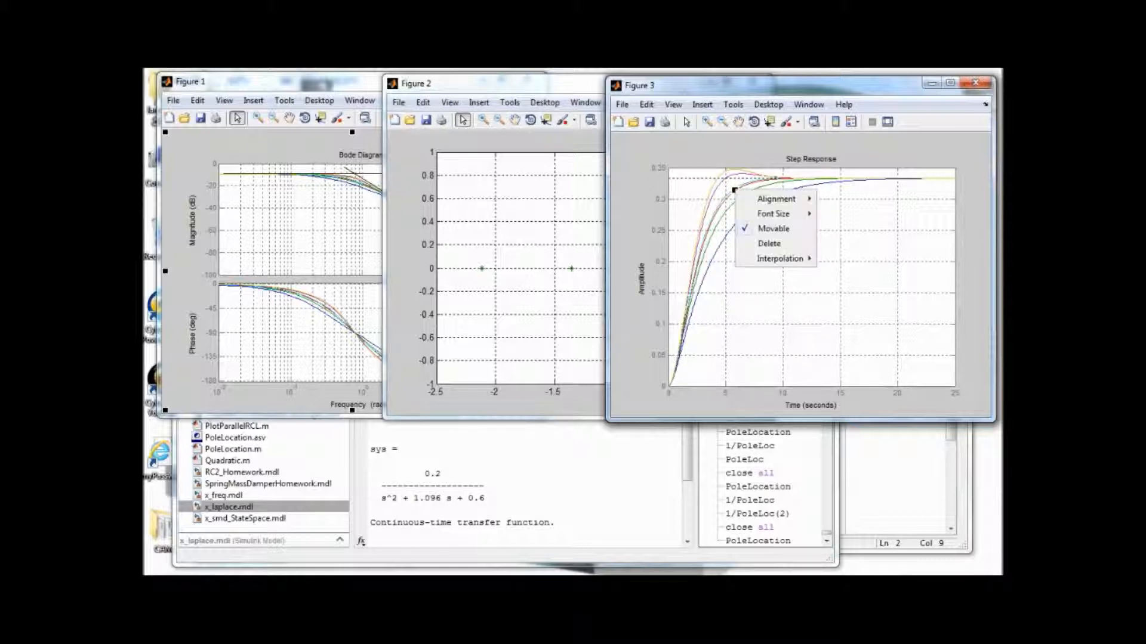
click(720, 188)
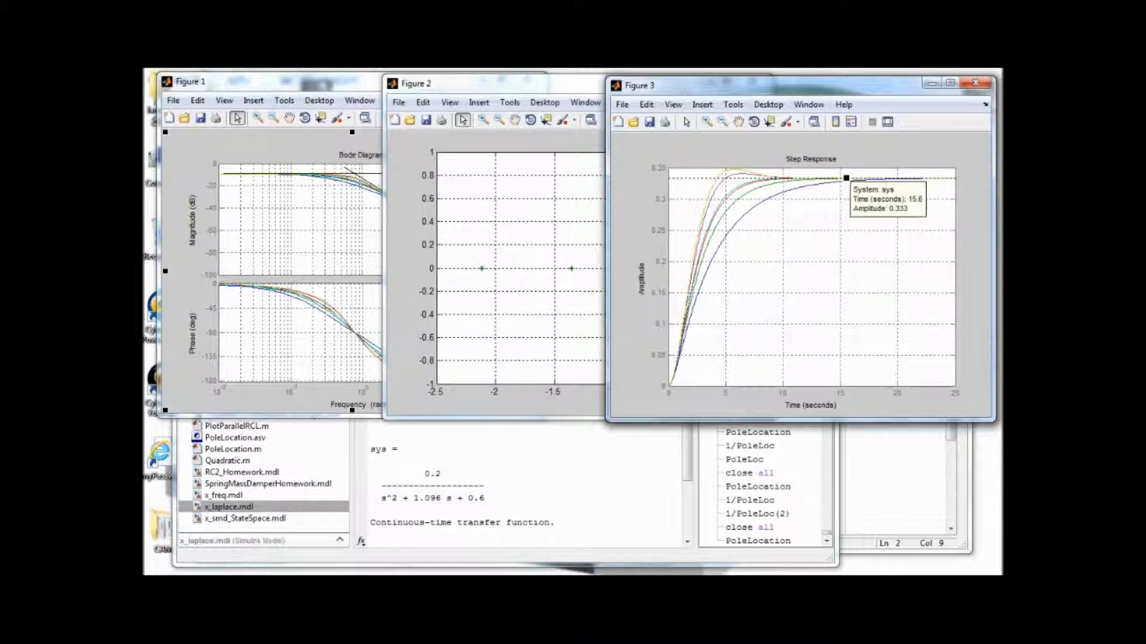
drag(844, 177, 901, 178)
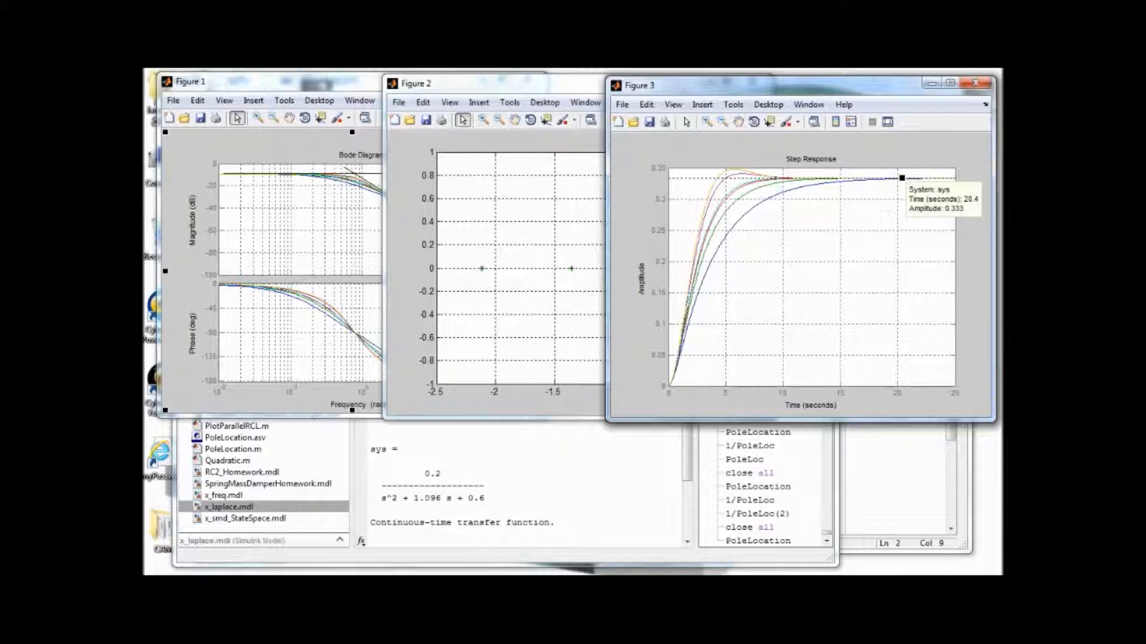
click(750, 208)
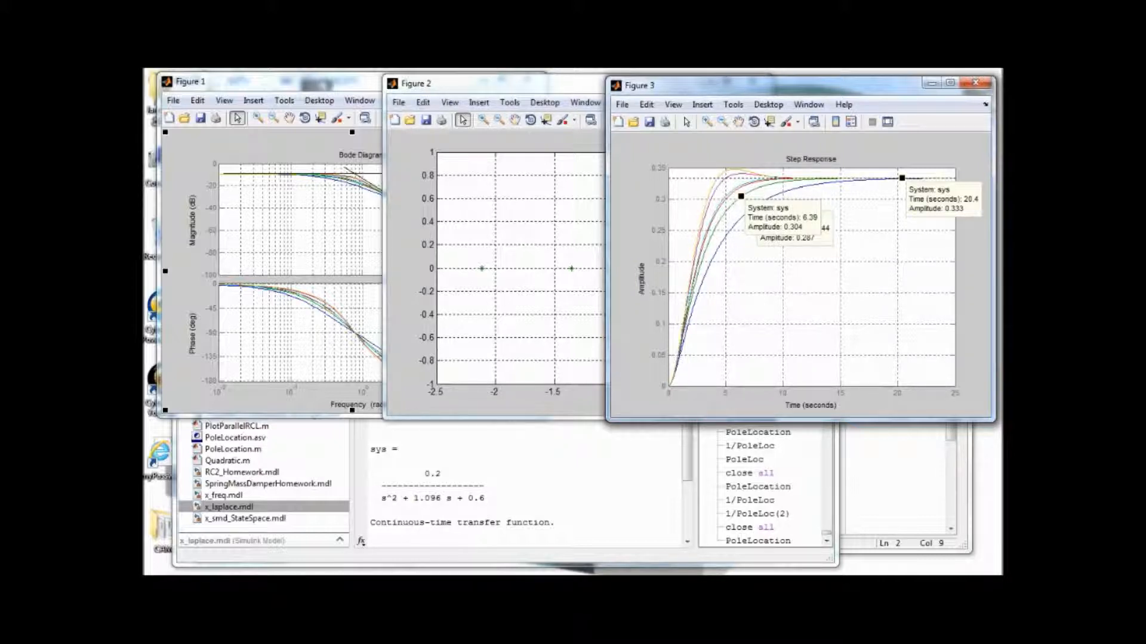
right_click(742, 201)
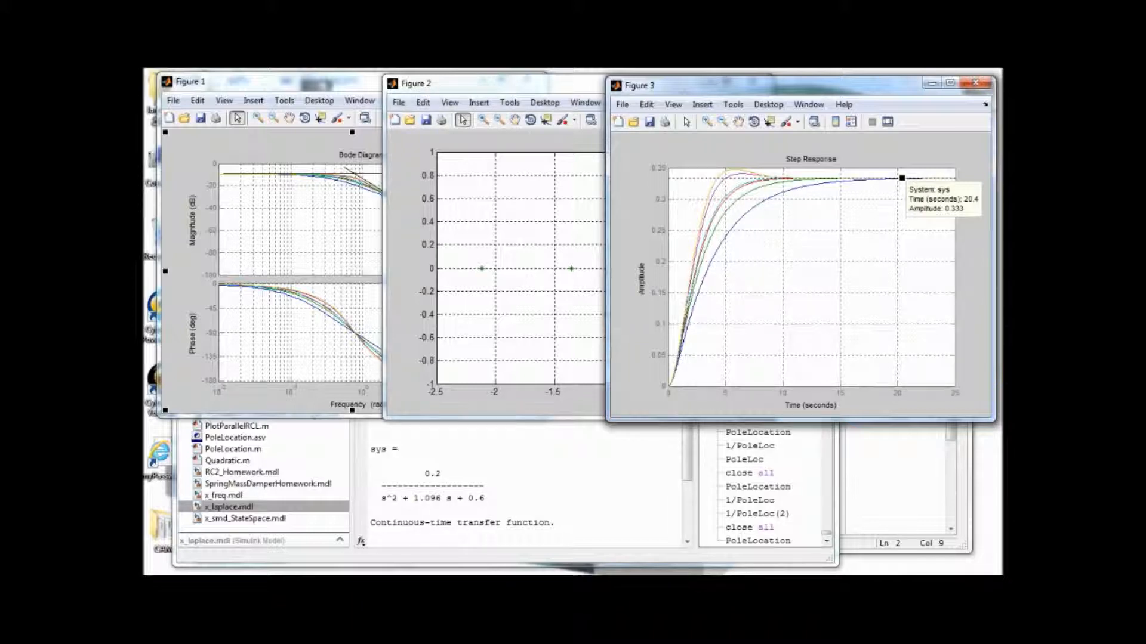
right_click(902, 179)
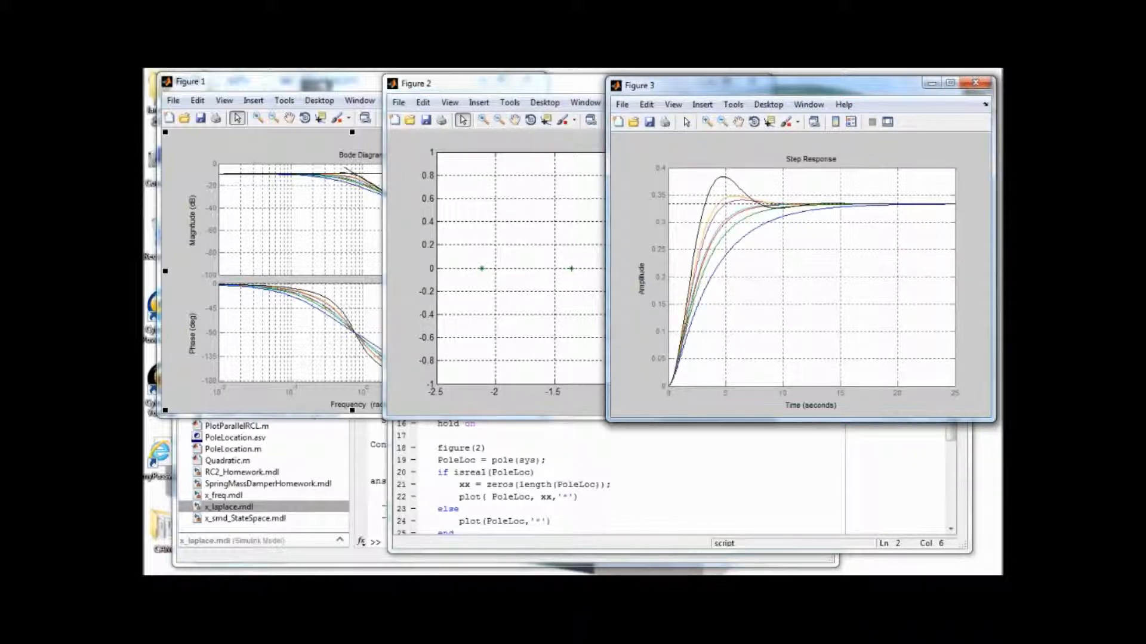
Mark the newest step response near 13.5 s and return to PoleLocation.m.
click(712, 173)
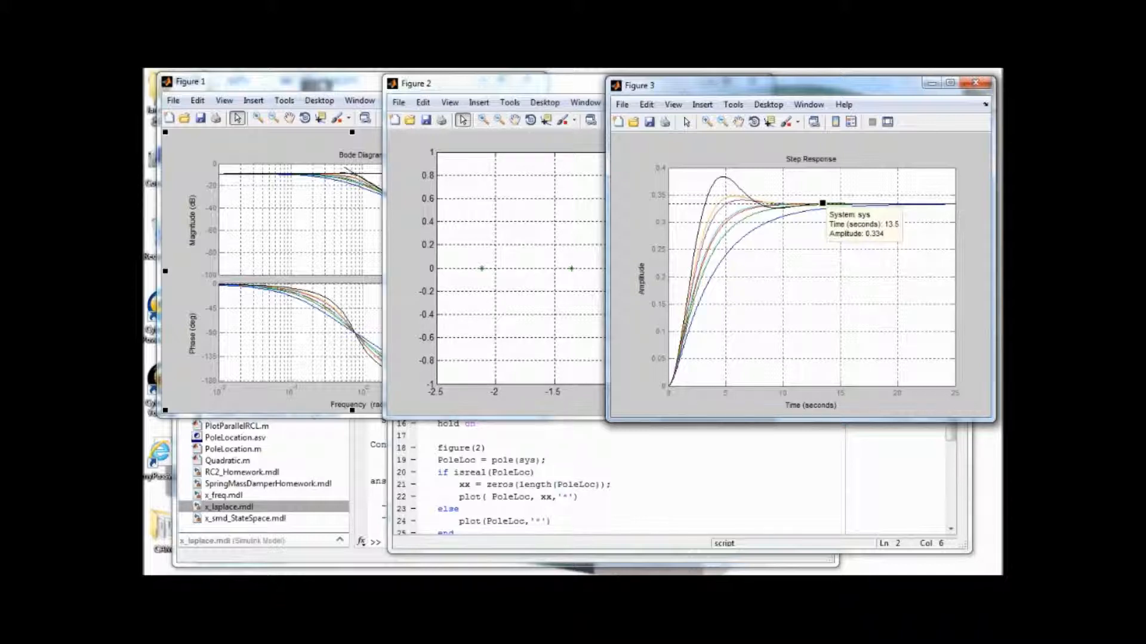
click(416, 84)
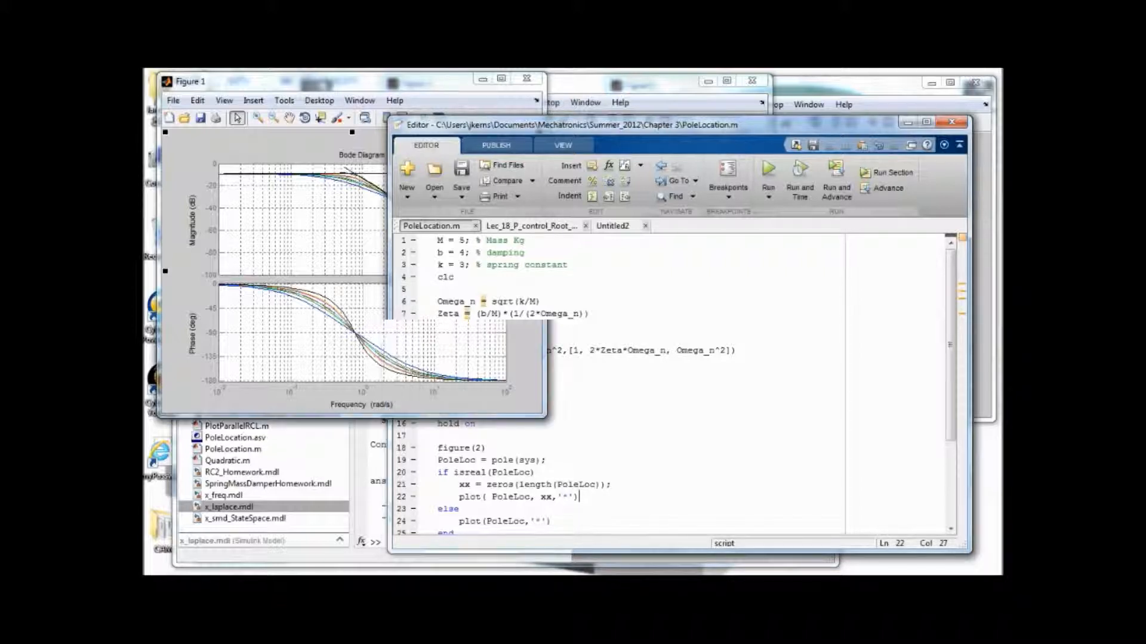
click(190, 82)
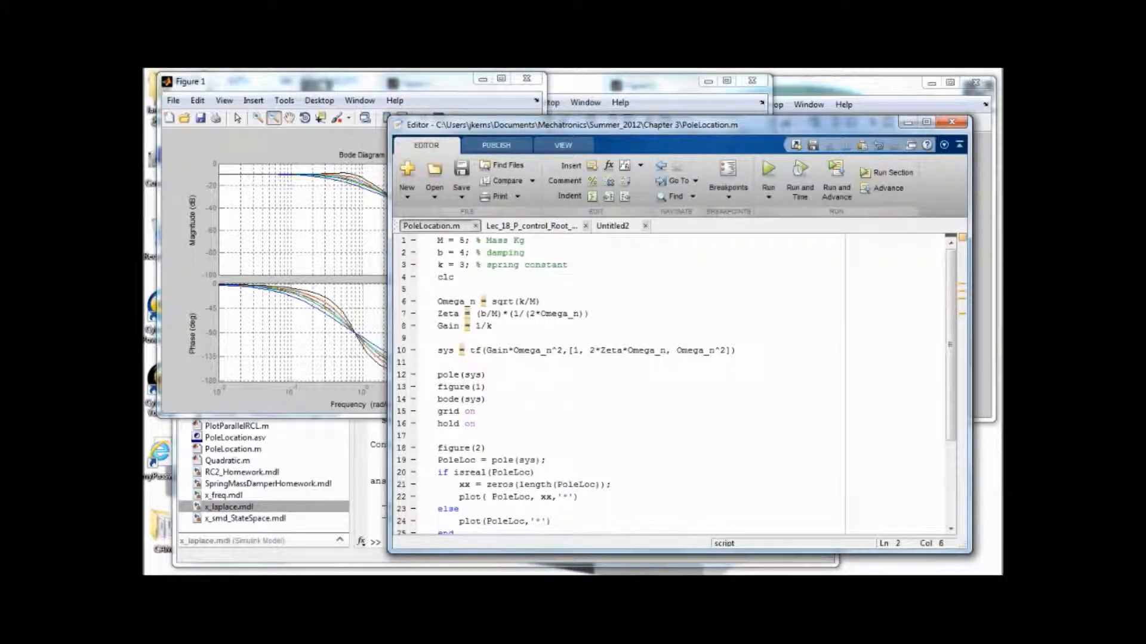
Set damping b to 2, rerun the script, and return to the Editor.
text(2)
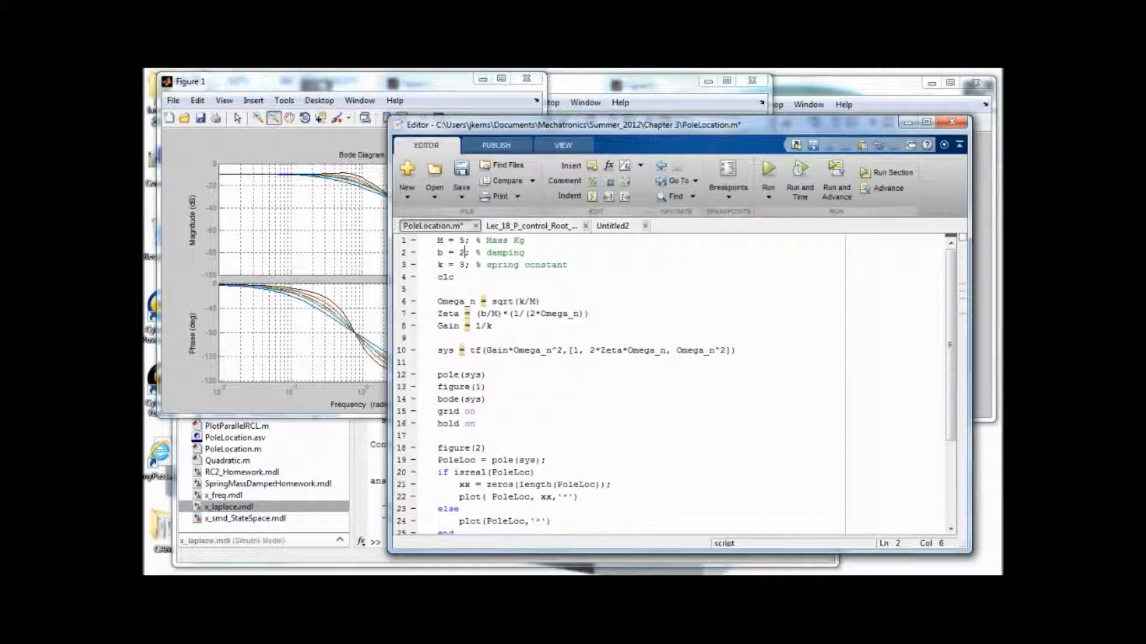
click(768, 177)
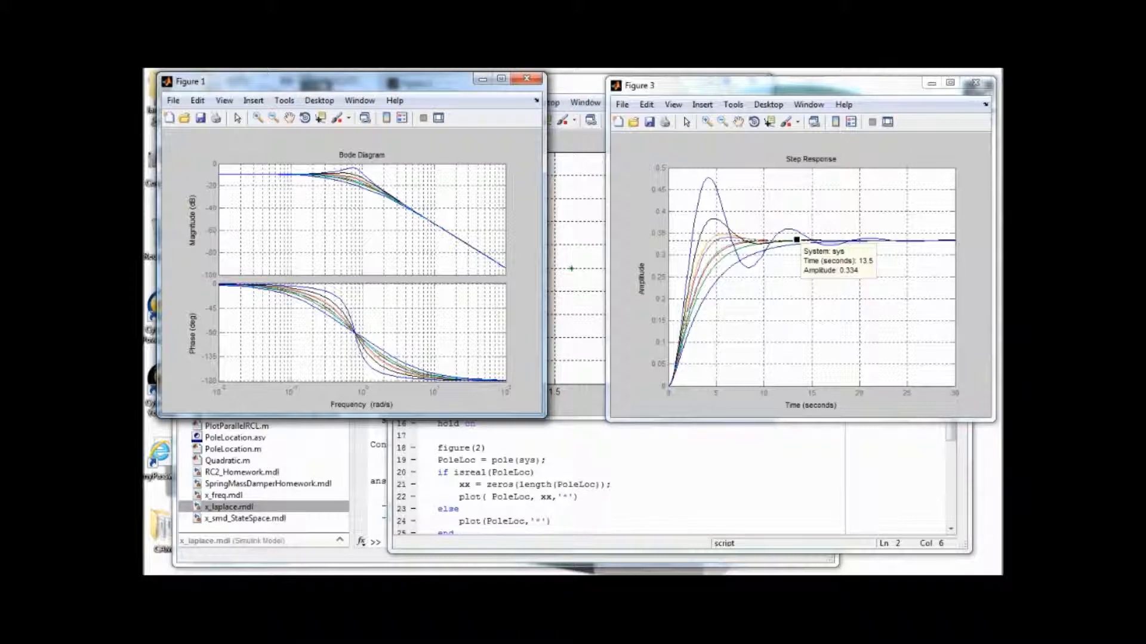
click(888, 240)
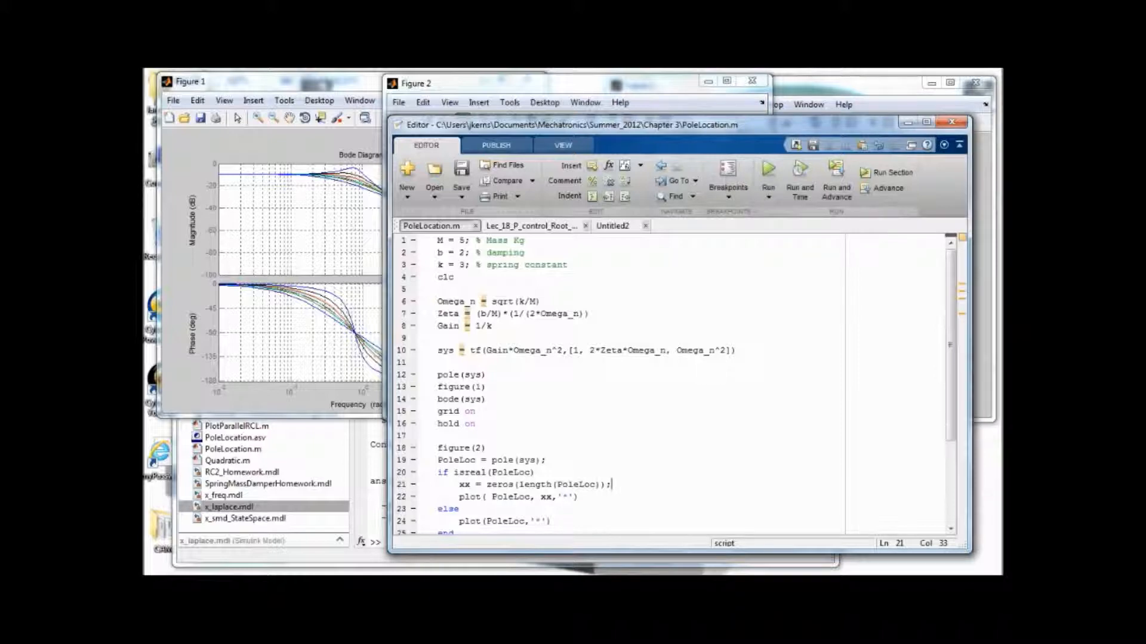
Set damping b to 1 on line 2, rerun, and view the pole plot in Figure 2.
click(465, 252)
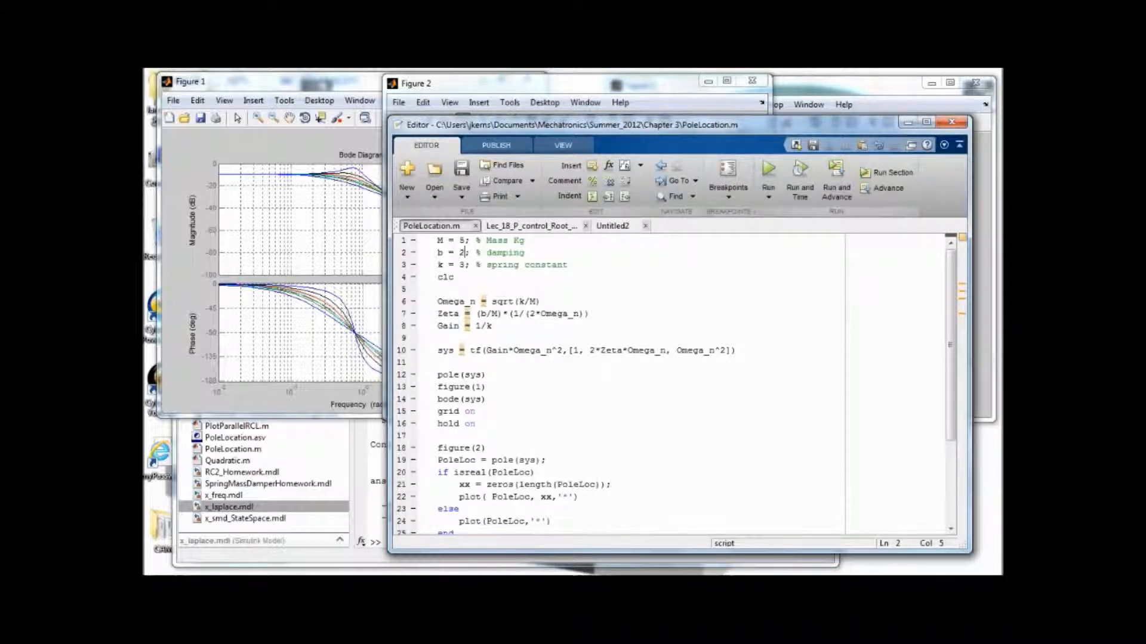
text(1)
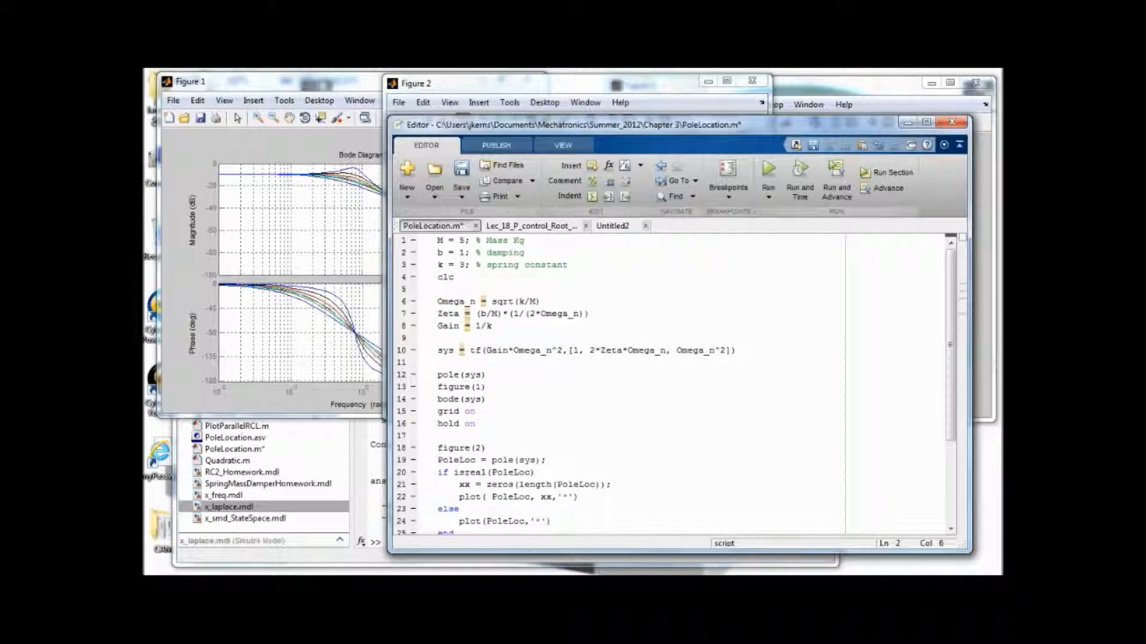
click(768, 179)
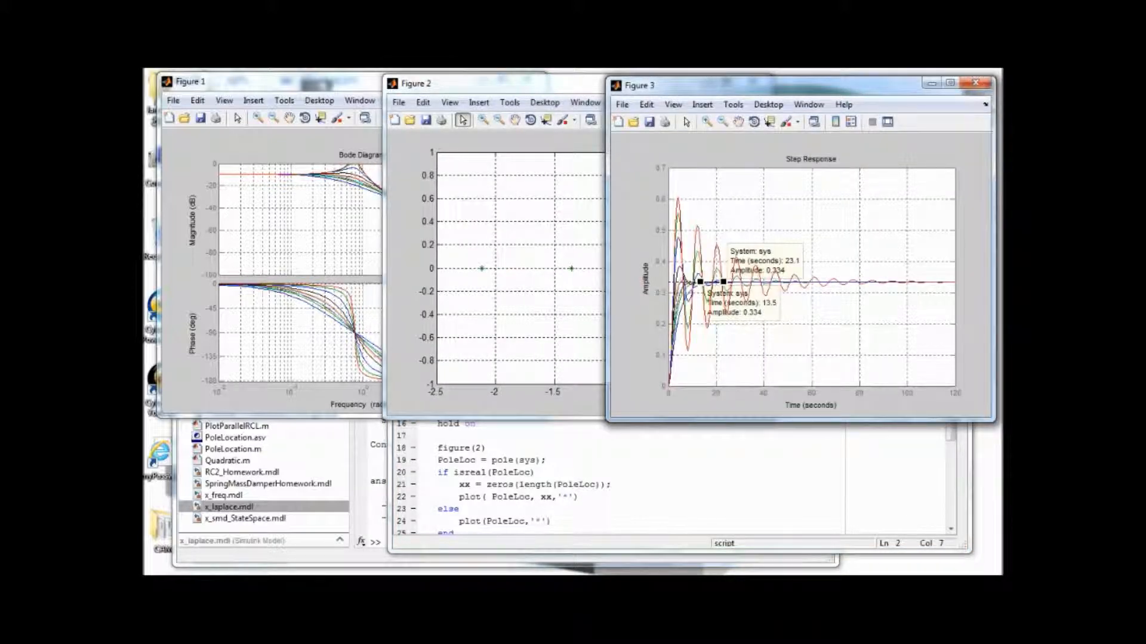
click(189, 81)
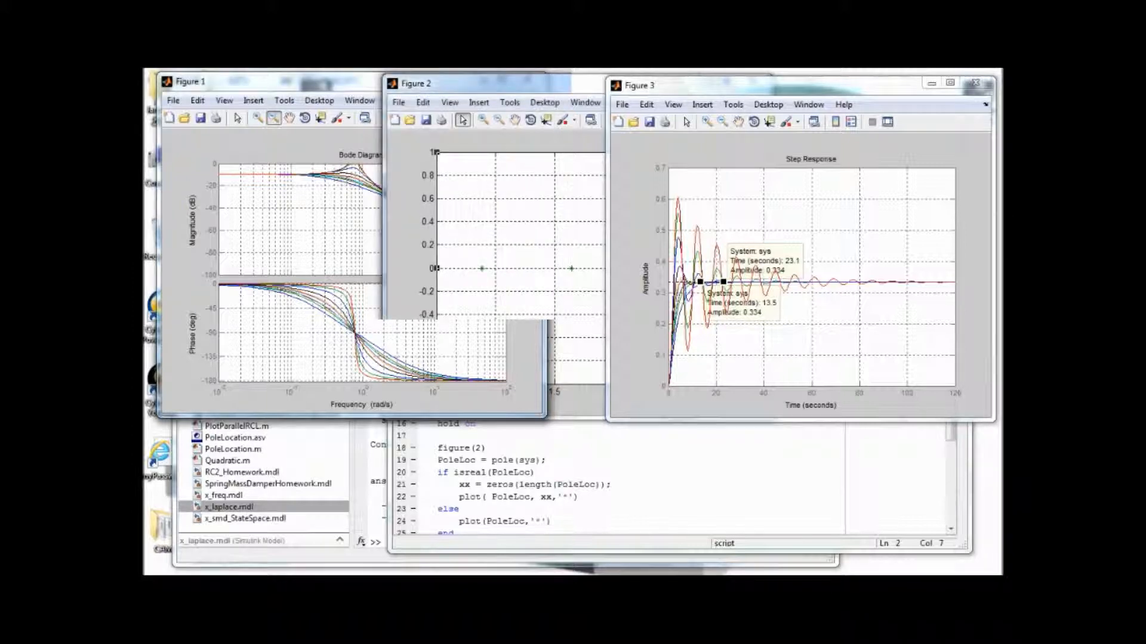
click(416, 82)
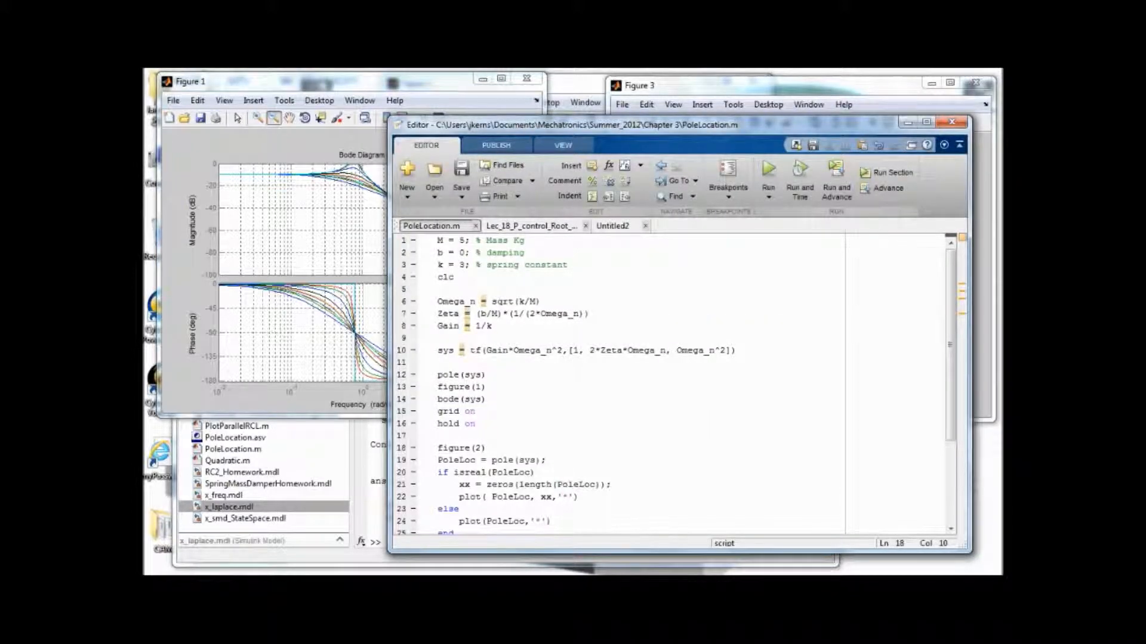
Change the damping on line 2 of PoleLocation.m from b = 0 to b = -0.1.
click(462, 252)
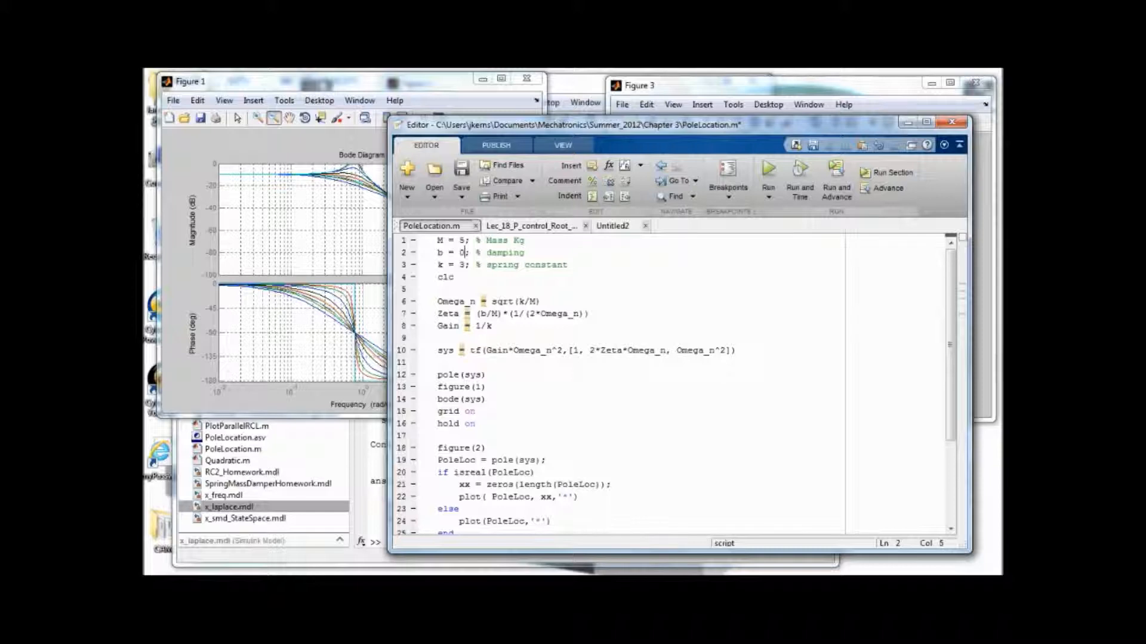
text(-)
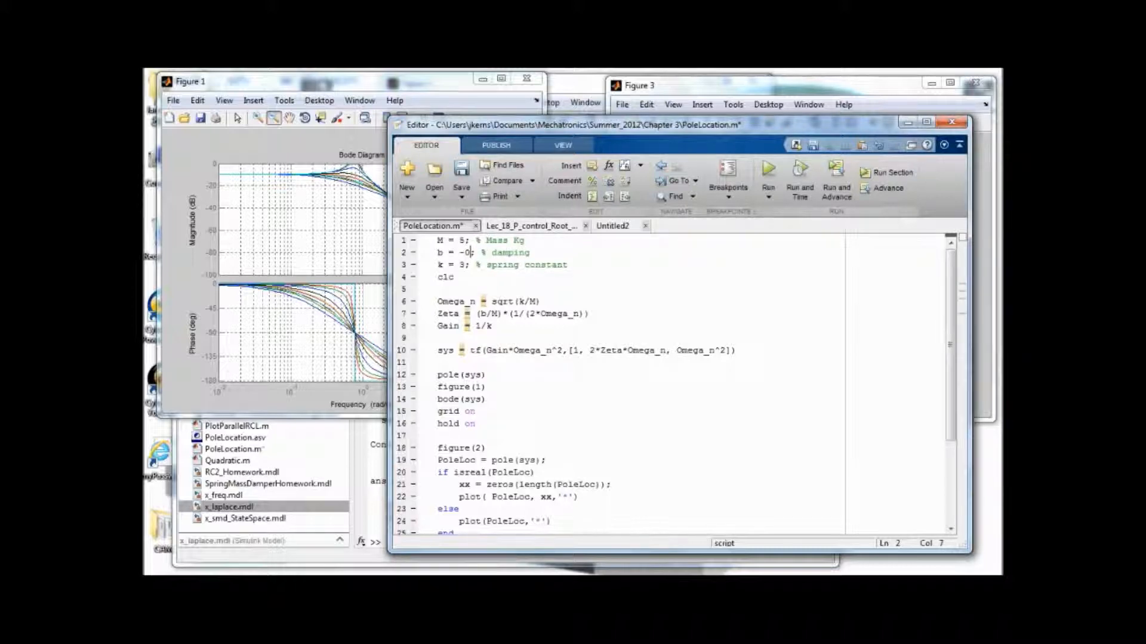
text(.1)
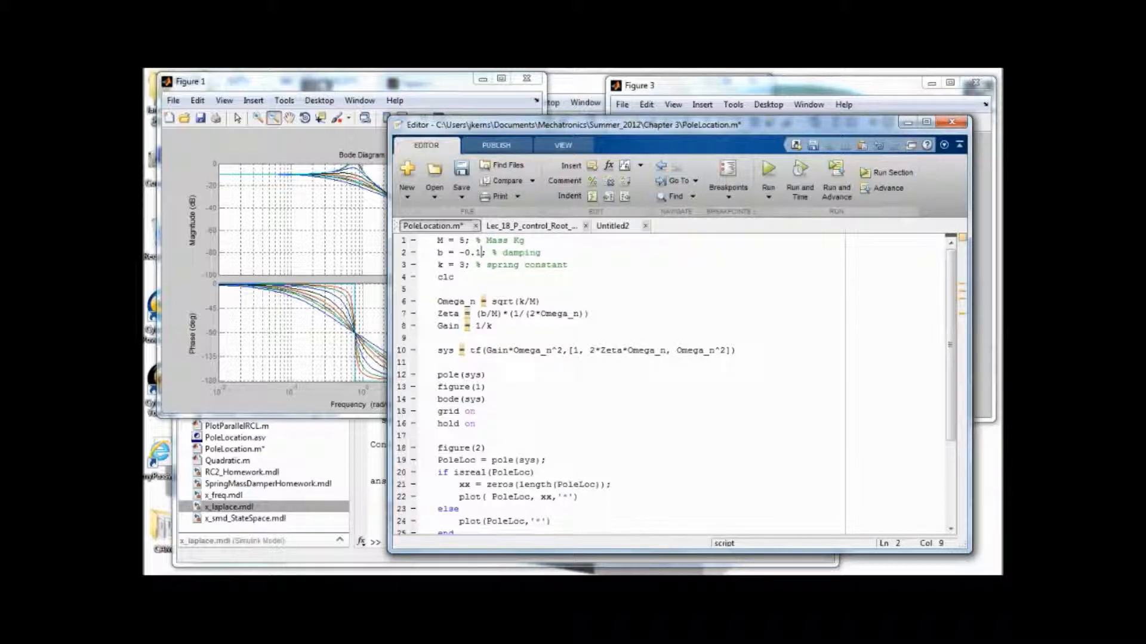